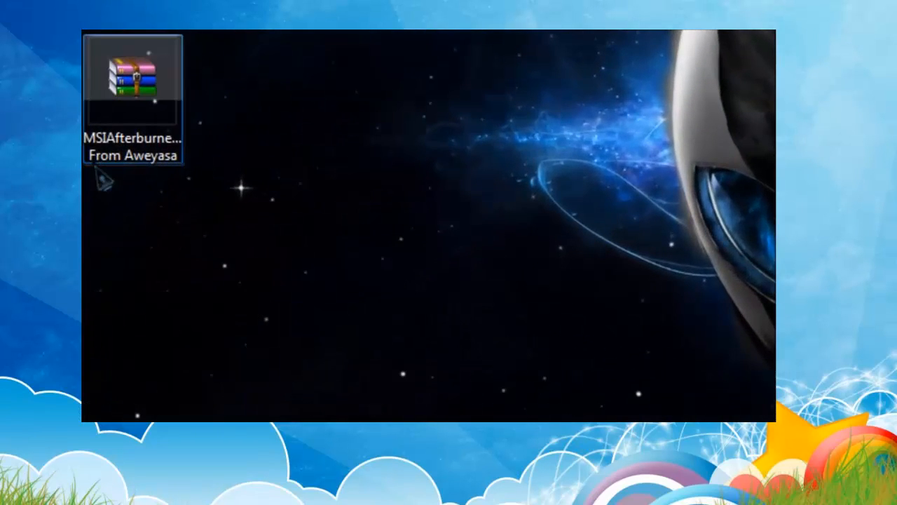
- Reach the MSIAfterburnerSetup231 installer inside the Afterburner archive on the desktop
{"action": "right_click", "coordinate": [133, 80]}
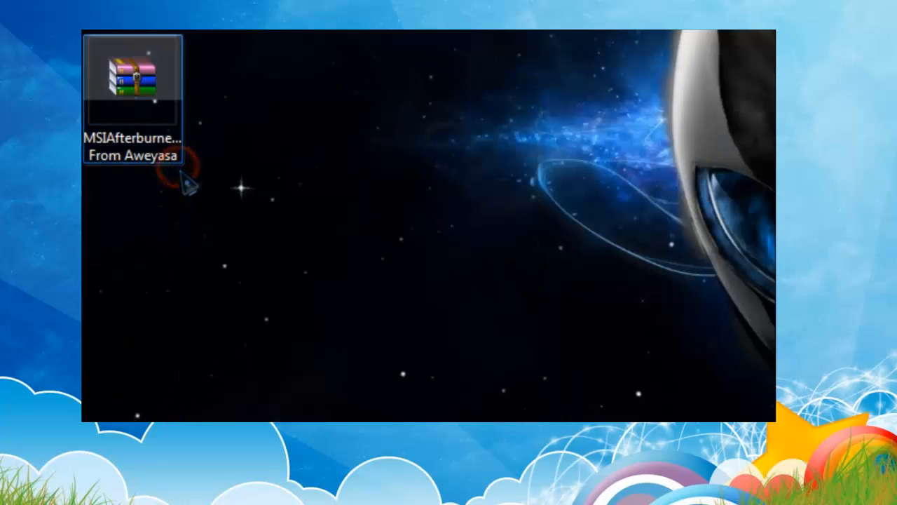
{"action": "double_click", "coordinate": [132, 80]}
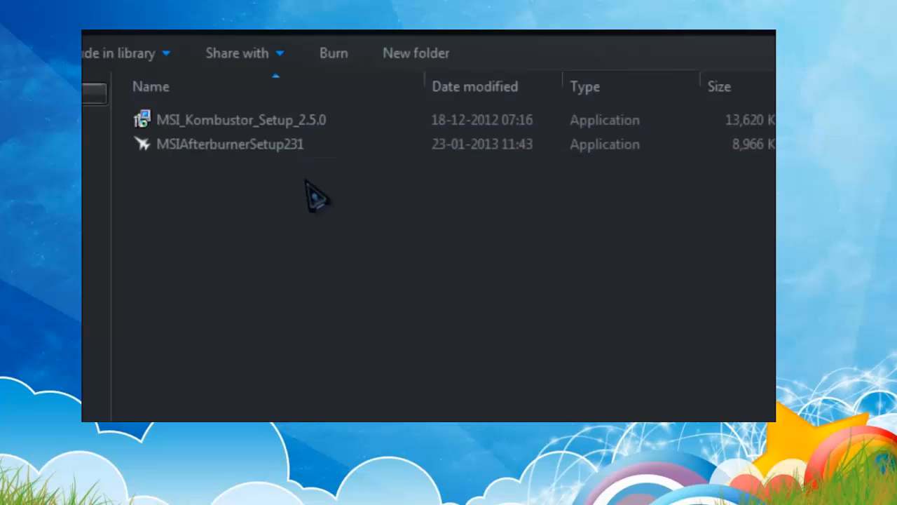
{"action": "left_click", "coordinate": [230, 143]}
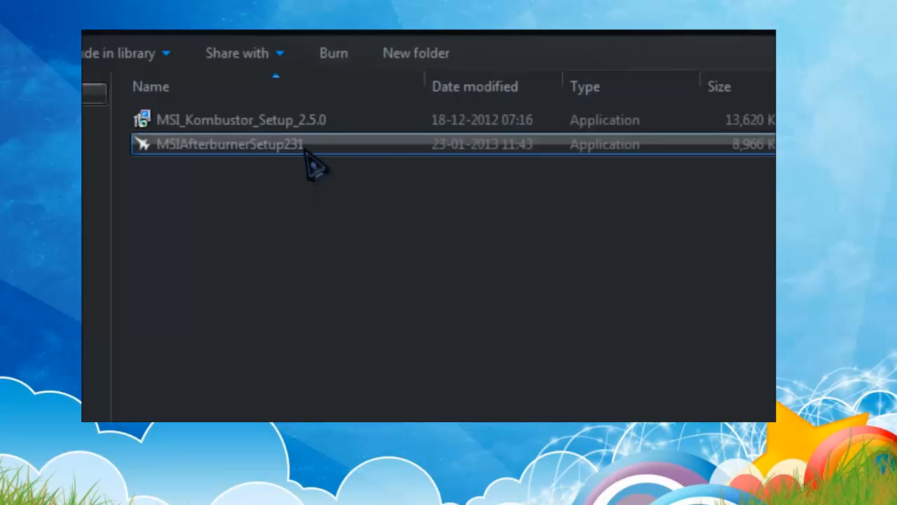
- Install MSI Afterburner 2.3.1 in English with the license agreement accepted
{"action": "double_click", "coordinate": [230, 143]}
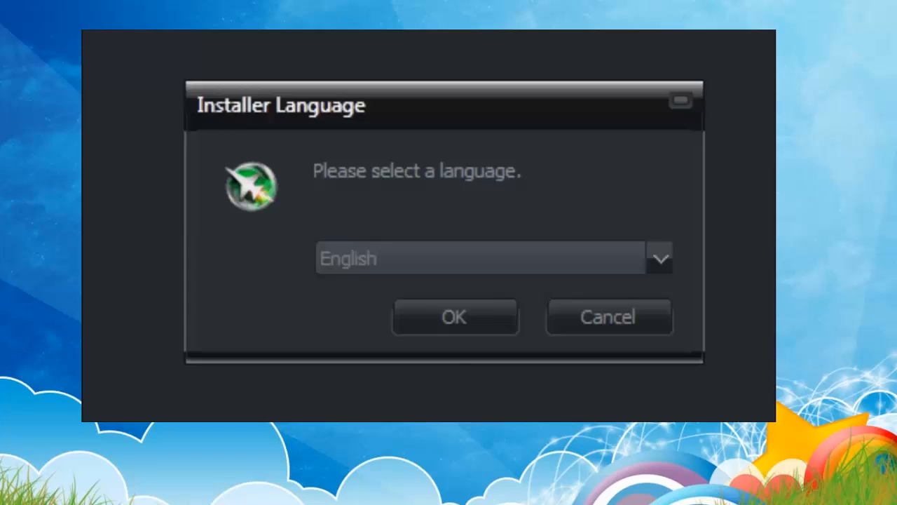
{"action": "left_click", "coordinate": [455, 317]}
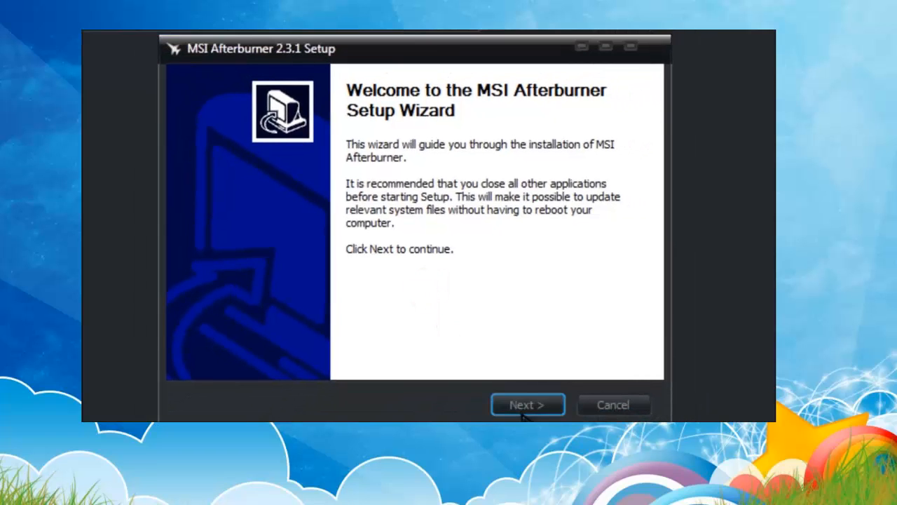
{"action": "left_click", "coordinate": [527, 404]}
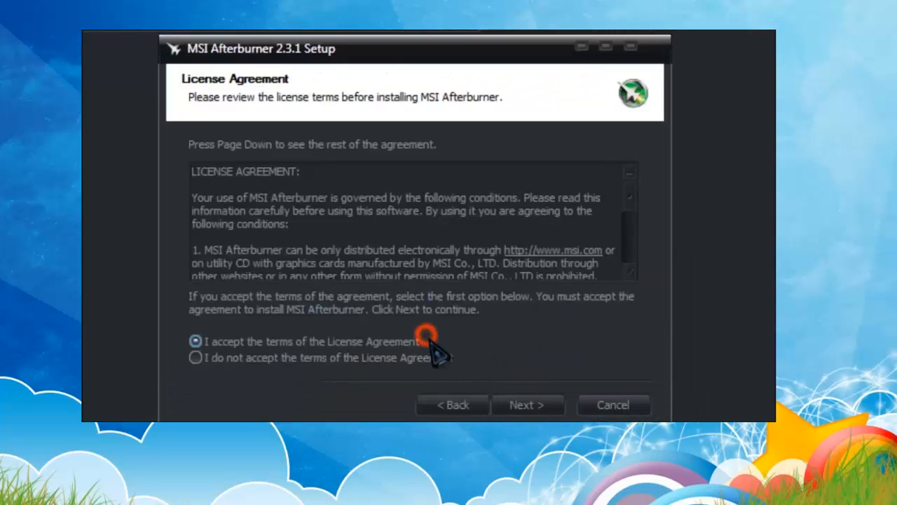
{"action": "left_click", "coordinate": [527, 404]}
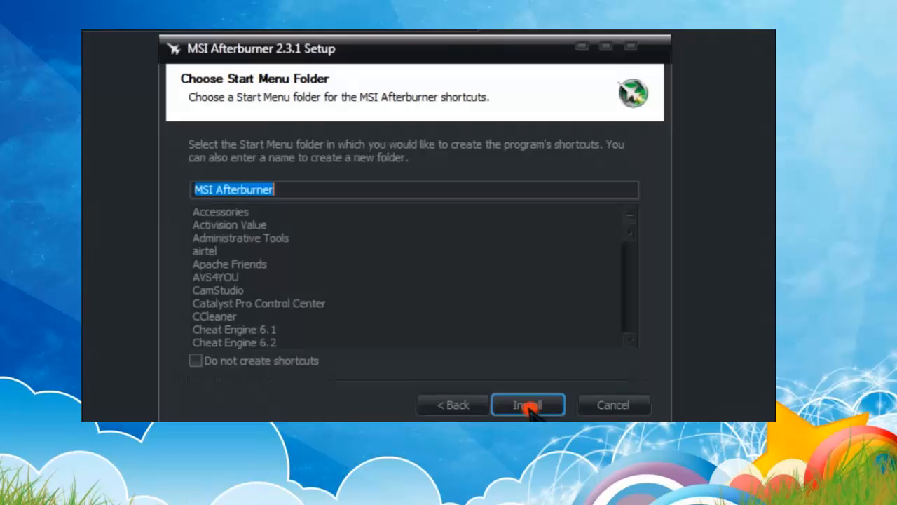
{"action": "mouse_move", "coordinate": [319, 367]}
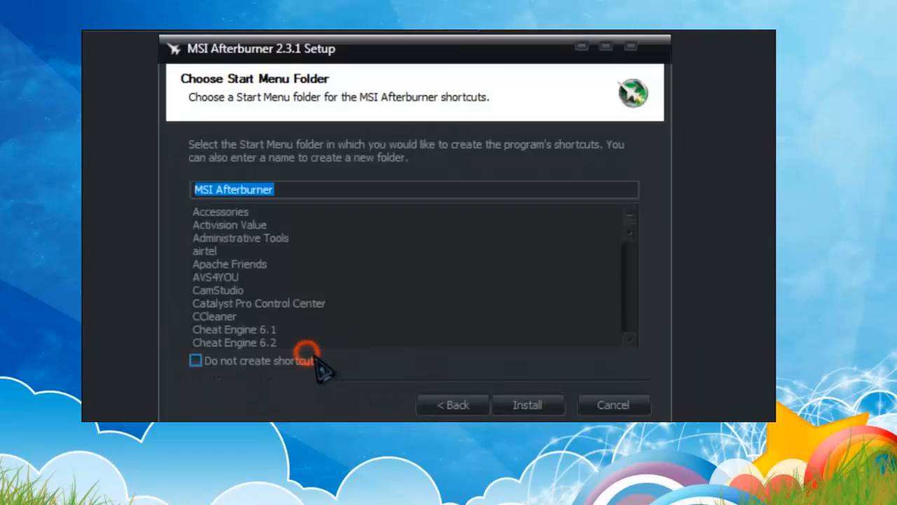
{"action": "left_click", "coordinate": [527, 404]}
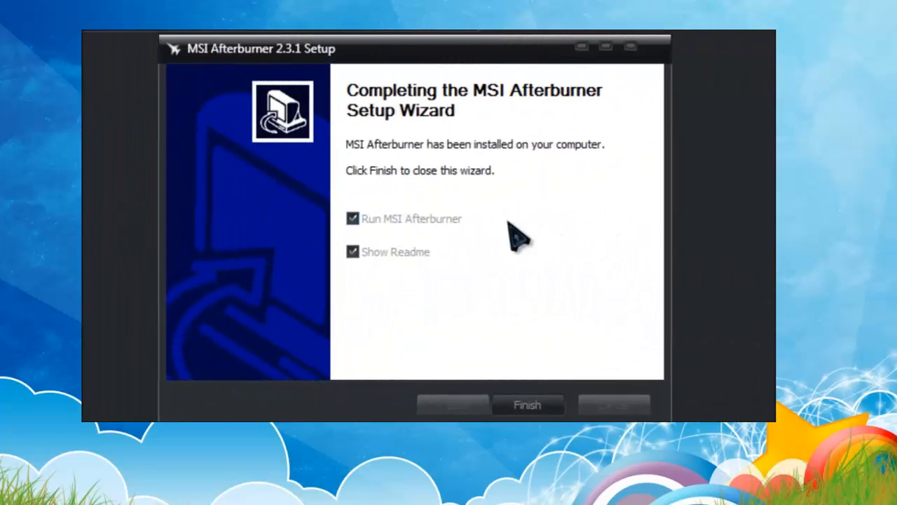
- Finish setup with Show Readme unticked so Afterburner launches directly
{"action": "left_click", "coordinate": [353, 252]}
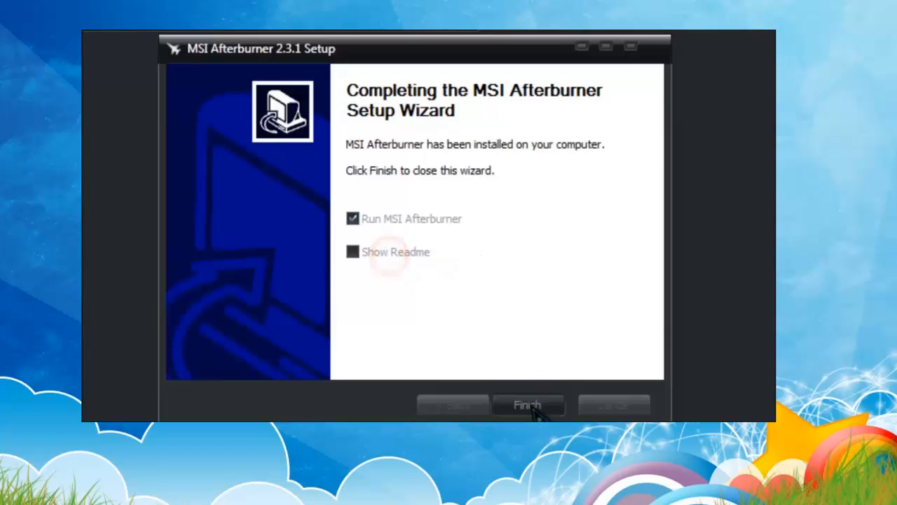
{"action": "left_click", "coordinate": [527, 404]}
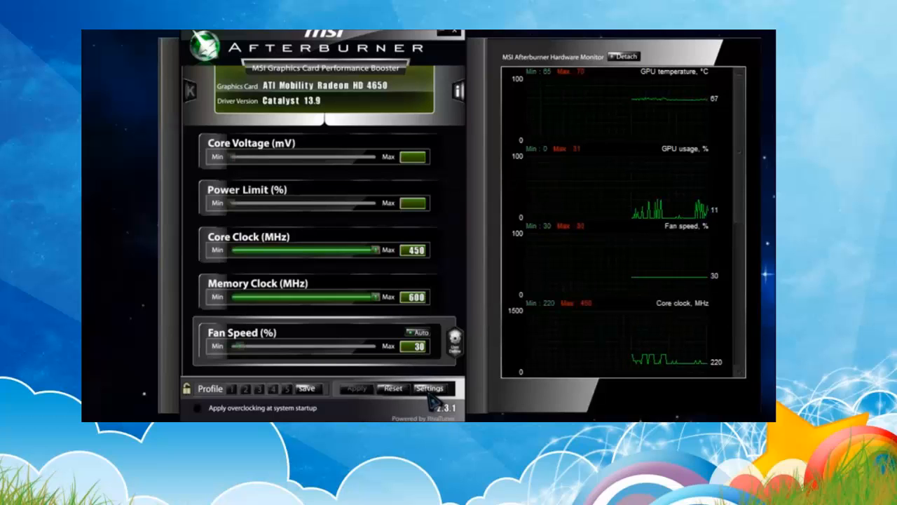
- Bring up Afterburner's properties at the Monitoring settings
{"action": "left_click", "coordinate": [429, 387]}
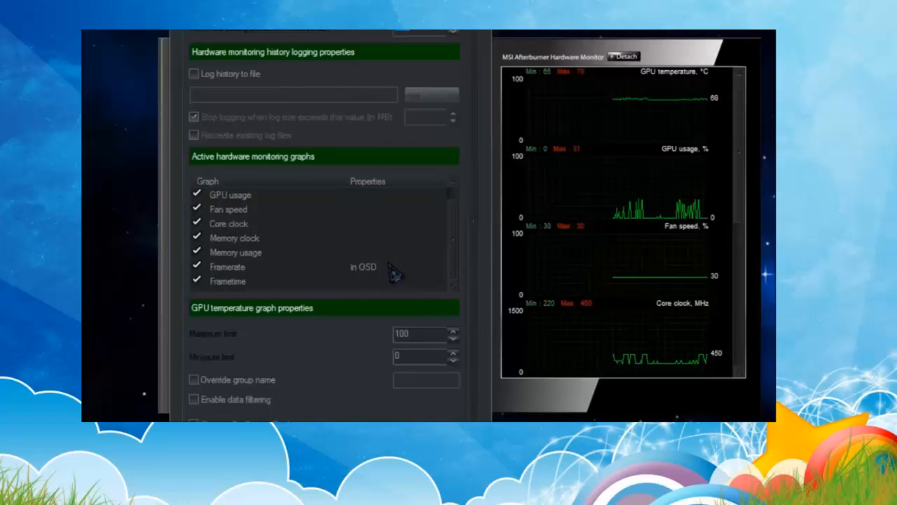
- Mark the GPU temperature and Framerate graphs to show in the On-Screen Display
{"action": "left_click", "coordinate": [228, 266]}
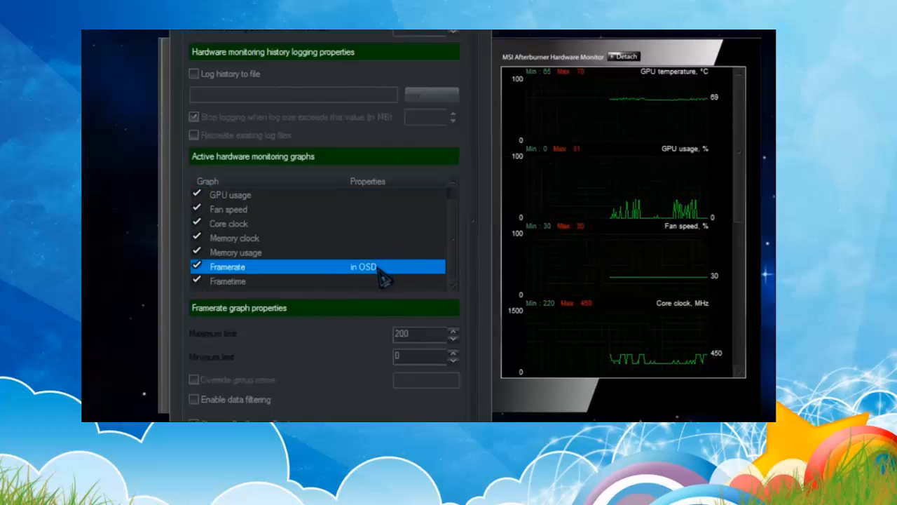
{"action": "left_click", "coordinate": [236, 253]}
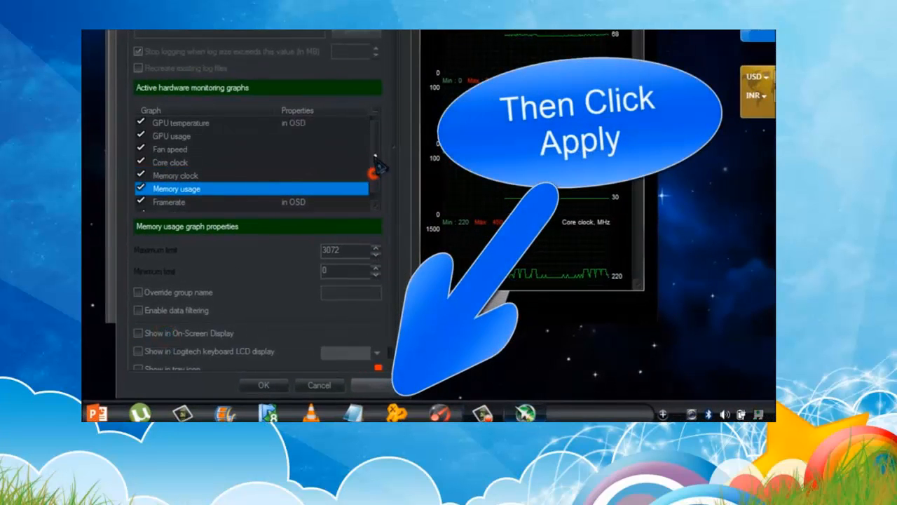
{"action": "left_click", "coordinate": [179, 123]}
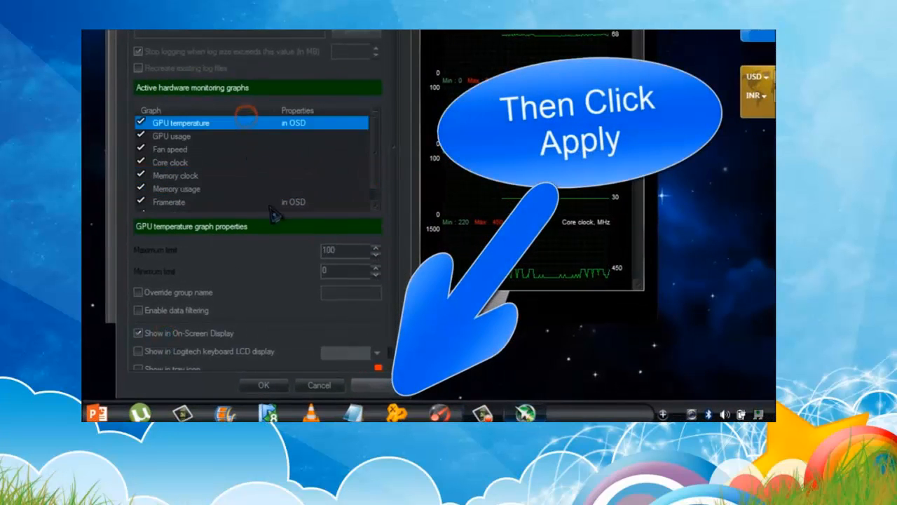
{"action": "left_click", "coordinate": [175, 187]}
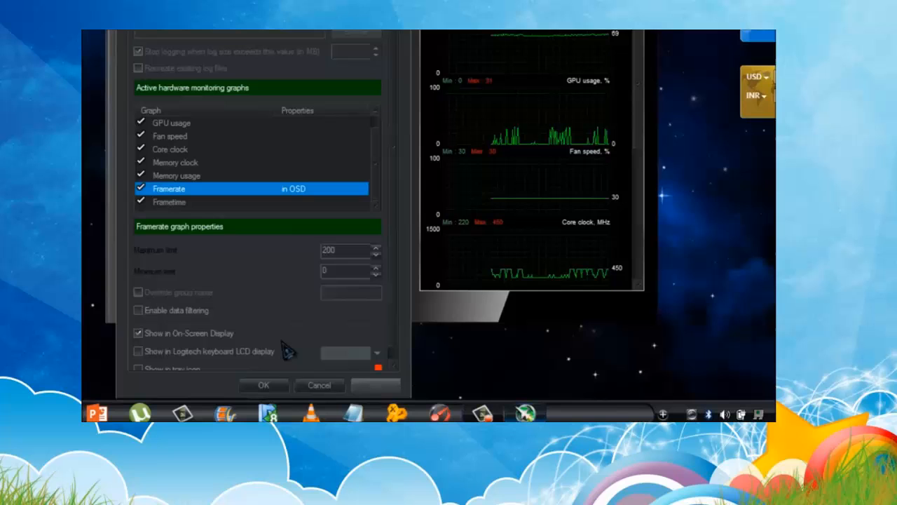
{"action": "mouse_move", "coordinate": [139, 333]}
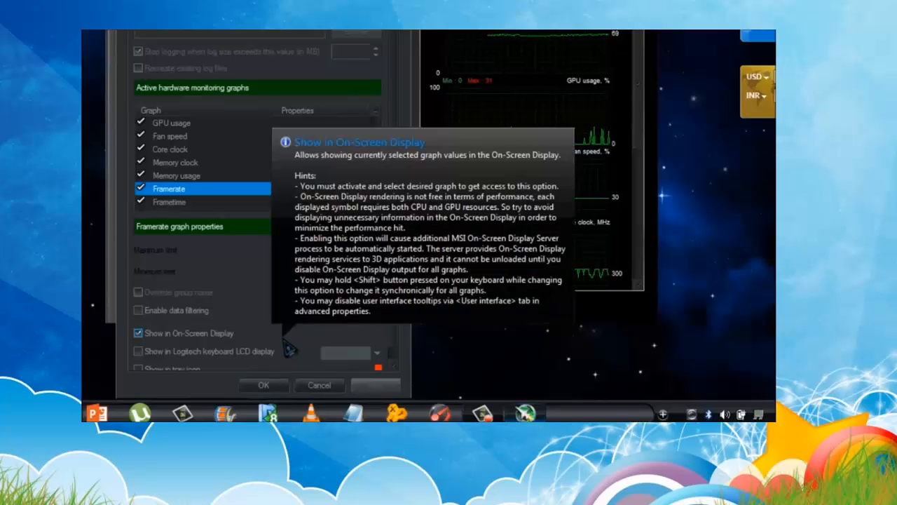